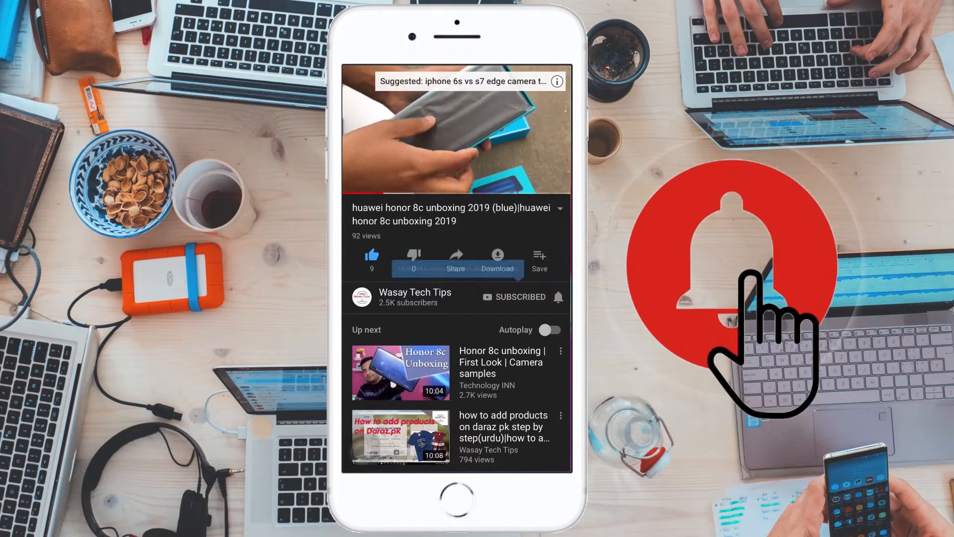
# Step: Dismiss the 'USB device not recognized' warning after plugging in the USB drive
pyautogui.click(557, 296)
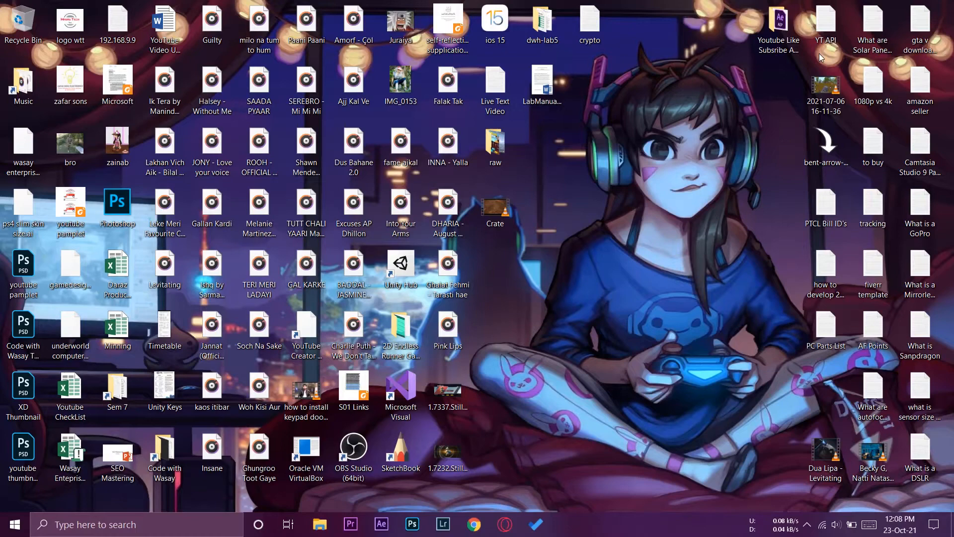
pyautogui.moveTo(637, 177)
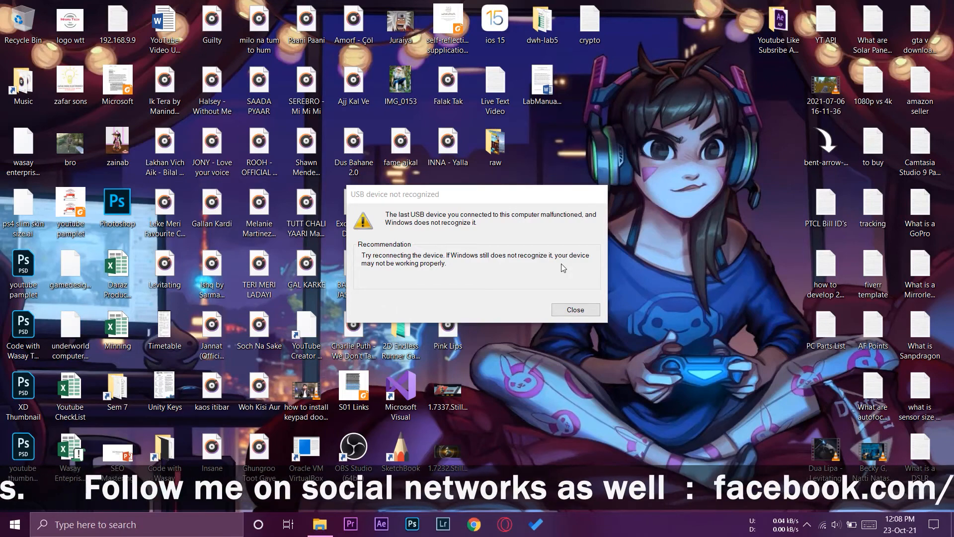
# Step: Close the unrecognized USB device warning and search the Start menu for 'Snipping Tool'
pyautogui.click(574, 310)
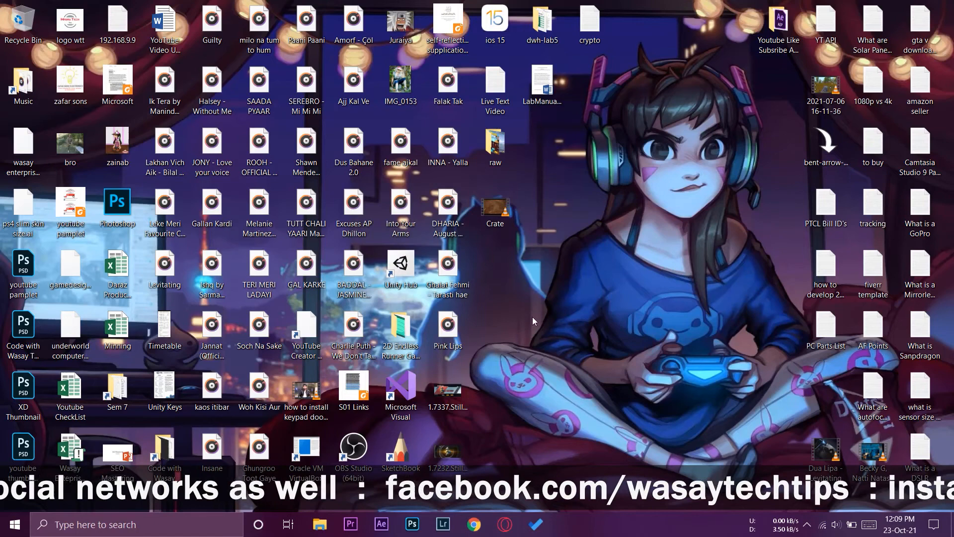
pyautogui.write('Snipping Tool')
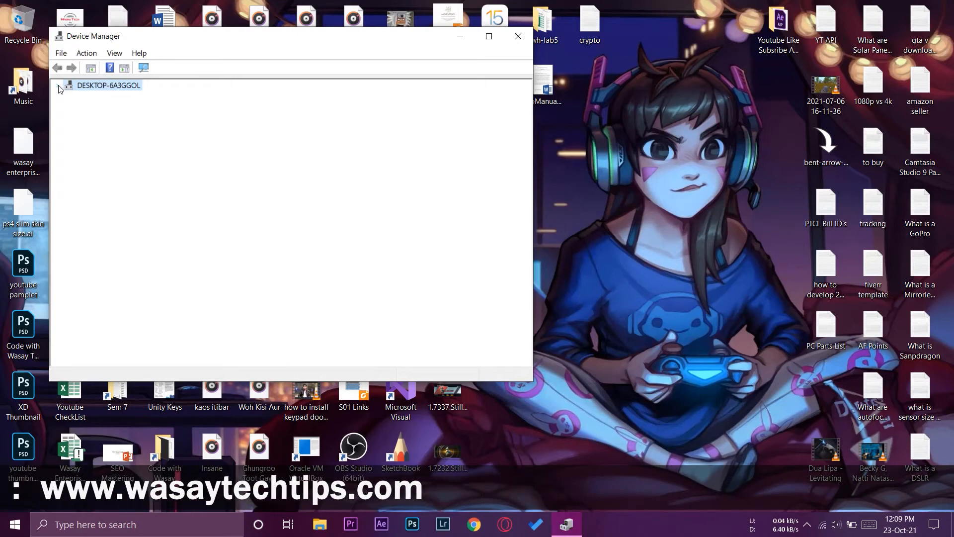
# Step: Expand the computer node and Universal Serial Bus controllers to reveal the Unknown USB Device
pyautogui.click(69, 85)
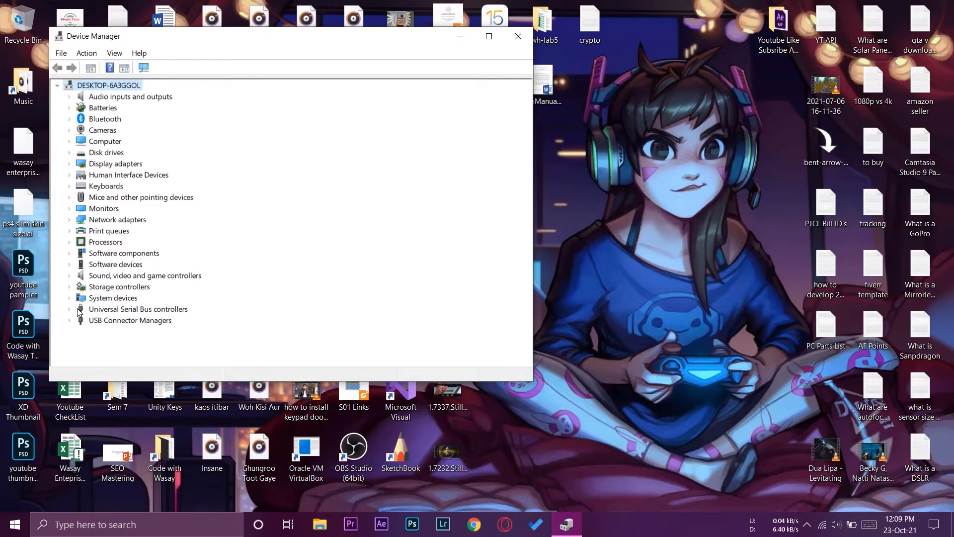
pyautogui.click(138, 309)
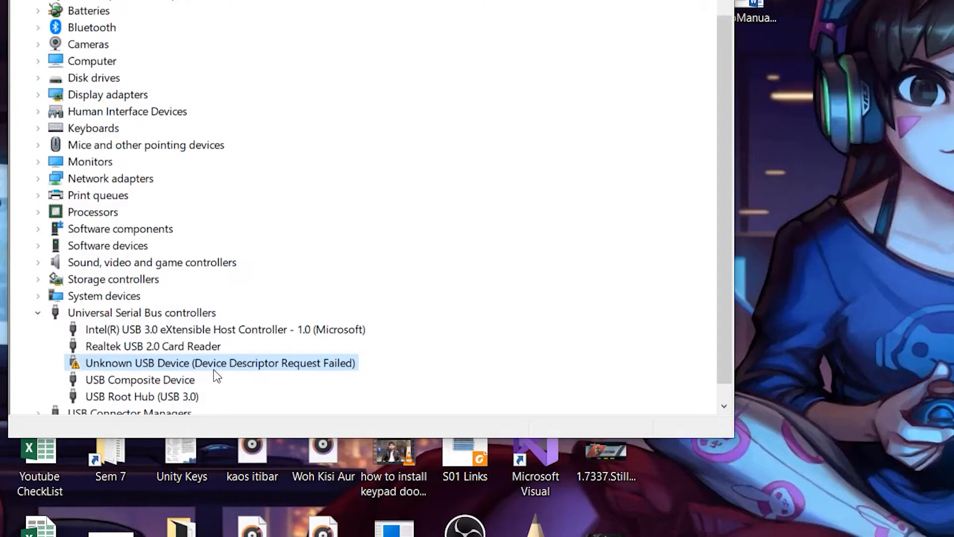
# Step: Show the Driver tab of the Unknown USB Device's Properties
pyautogui.rightClick(219, 362)
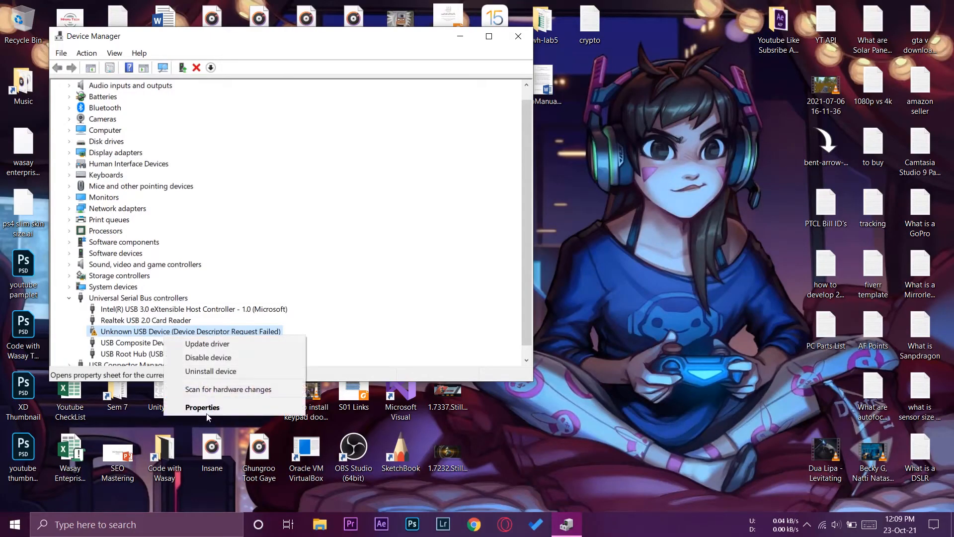
pyautogui.click(203, 407)
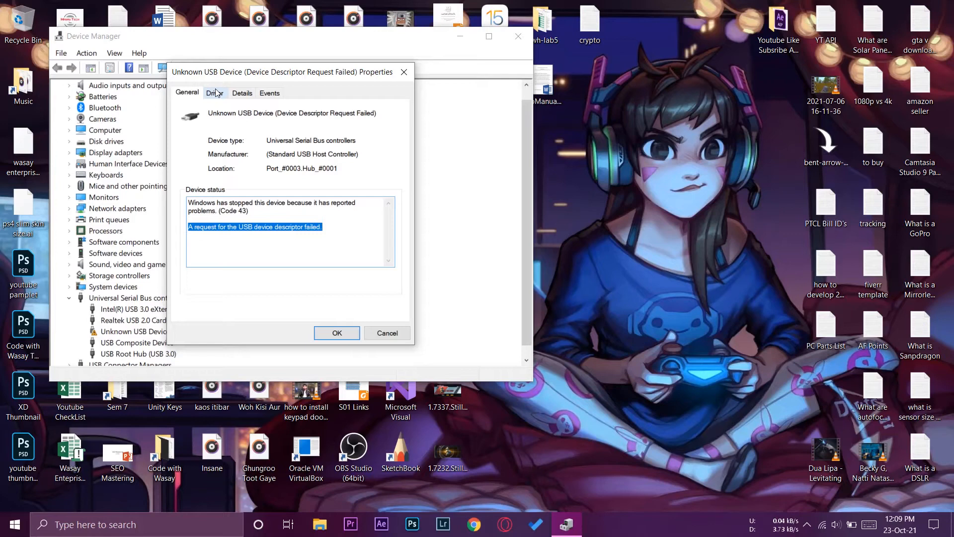
pyautogui.click(214, 93)
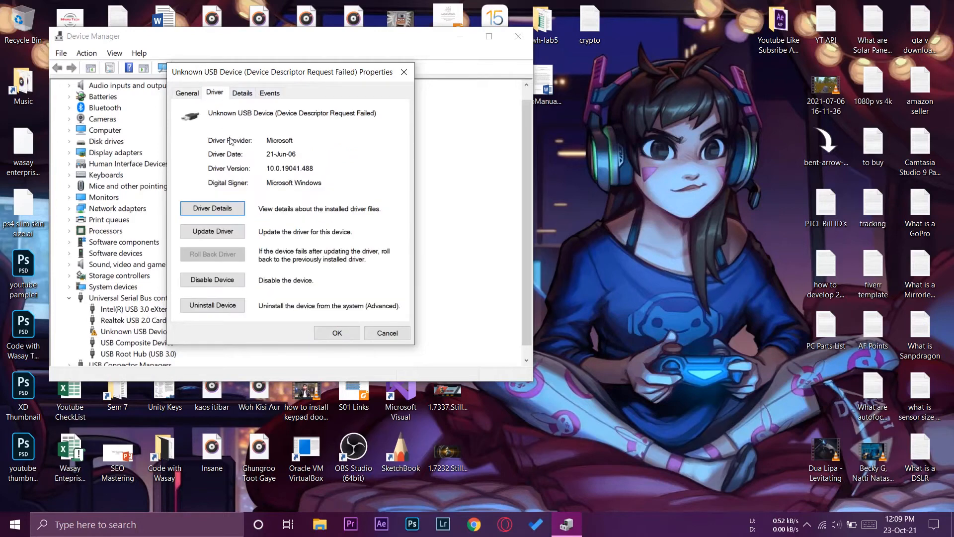
pyautogui.moveTo(329, 213)
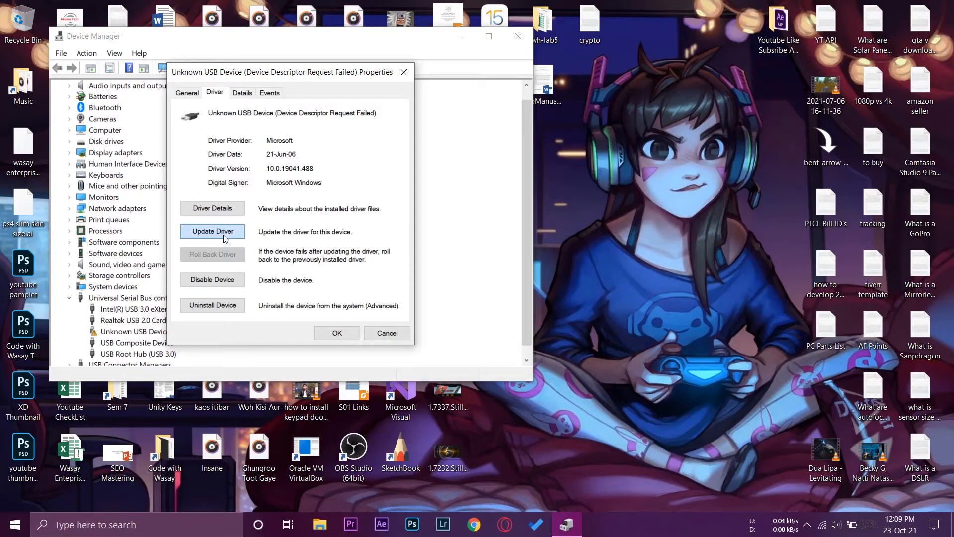
pyautogui.click(212, 230)
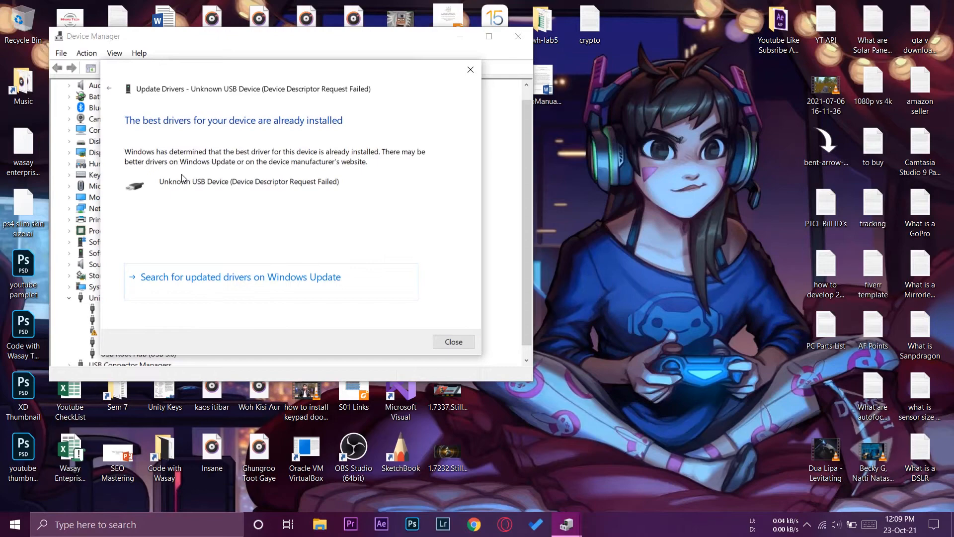
pyautogui.moveTo(273, 130)
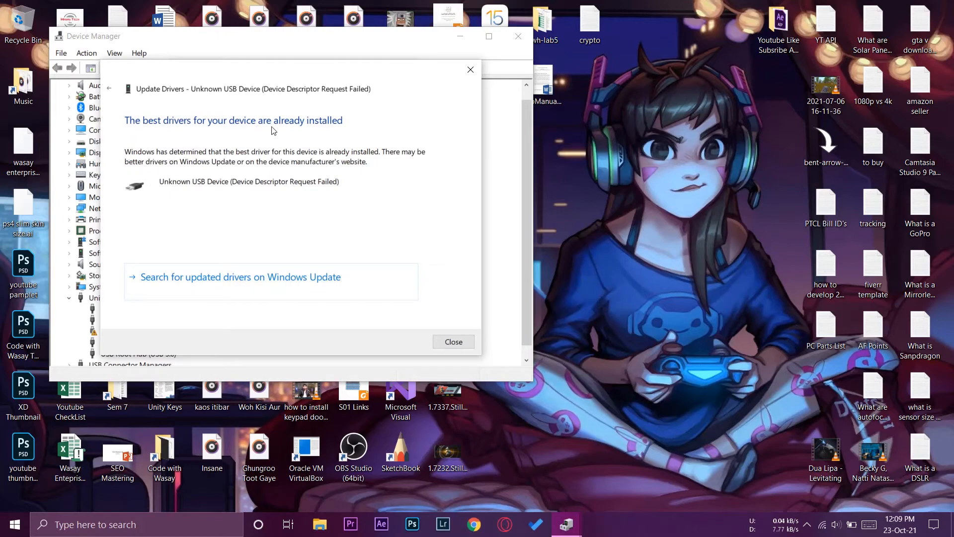
pyautogui.moveTo(454, 342)
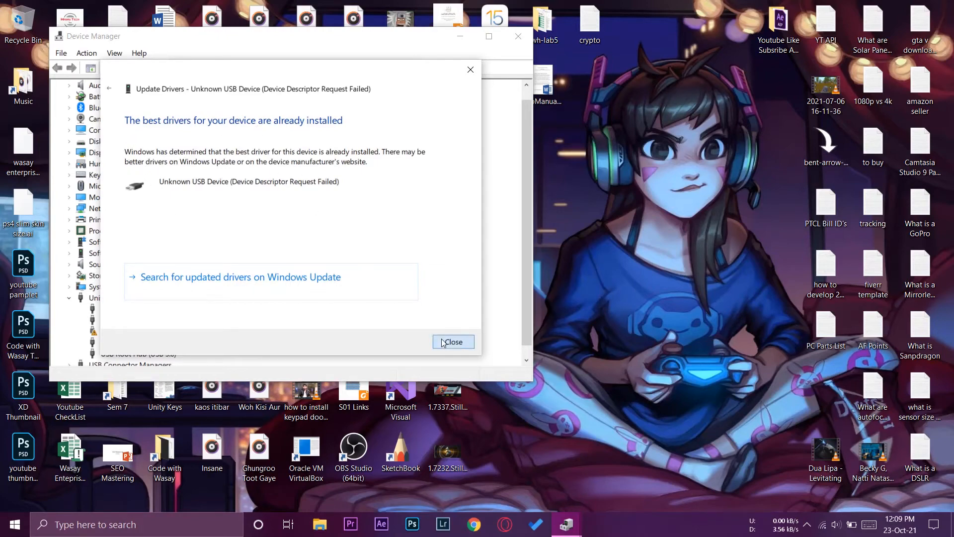
pyautogui.click(453, 341)
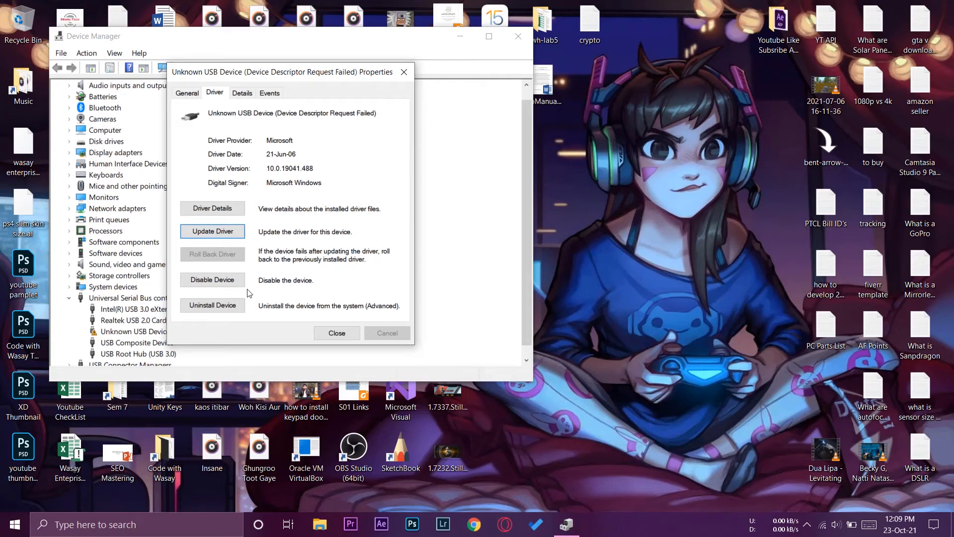
pyautogui.moveTo(312, 290)
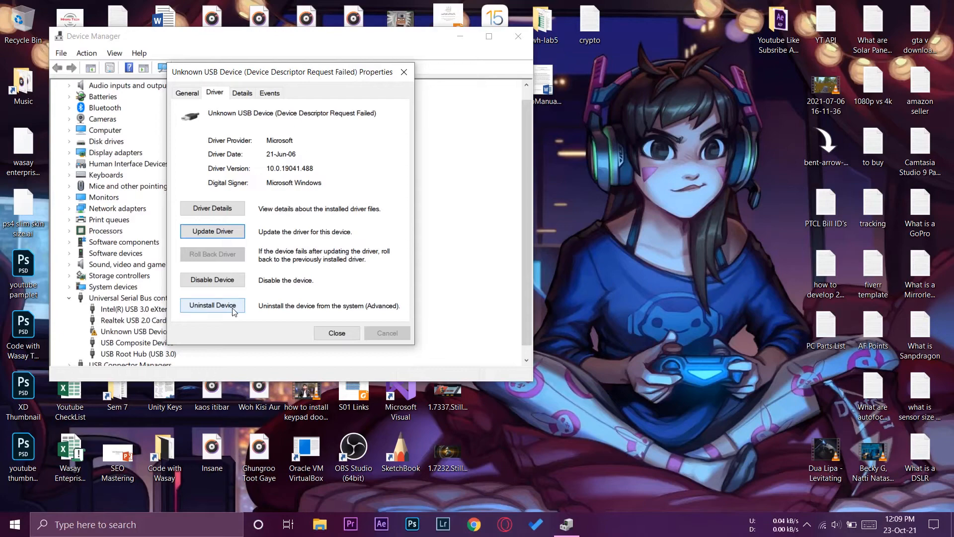
# Step: Uninstall the Unknown USB Device from the Driver tab and confirm the removal
pyautogui.click(213, 304)
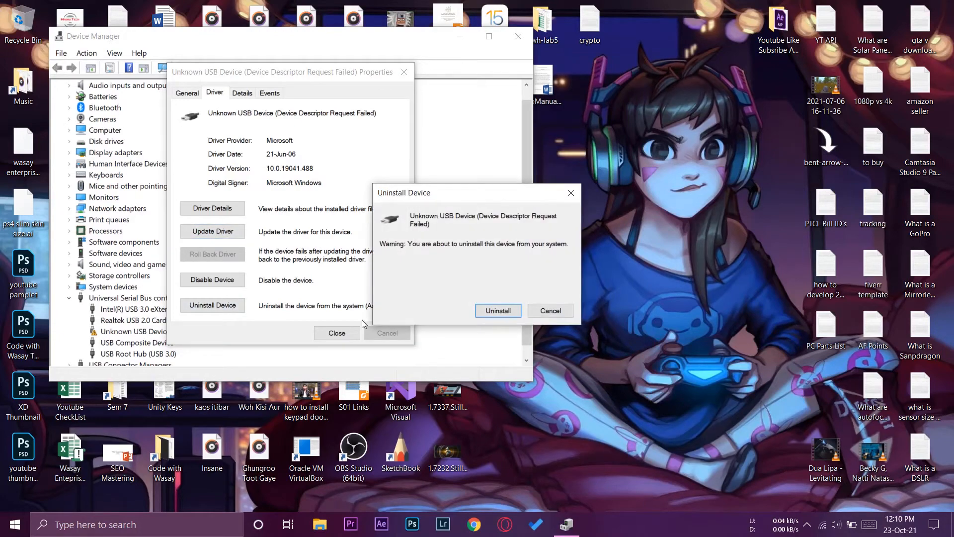
pyautogui.click(497, 310)
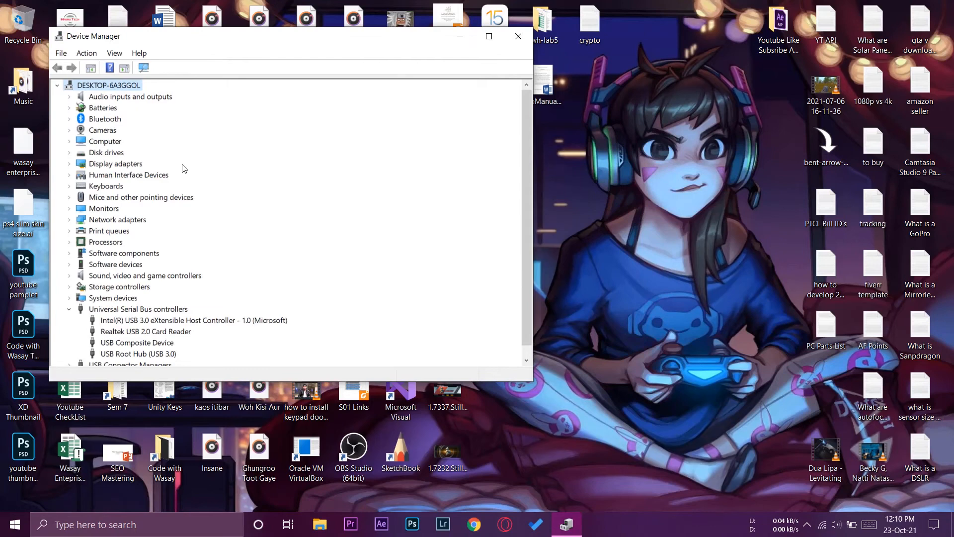
pyautogui.moveTo(136, 343)
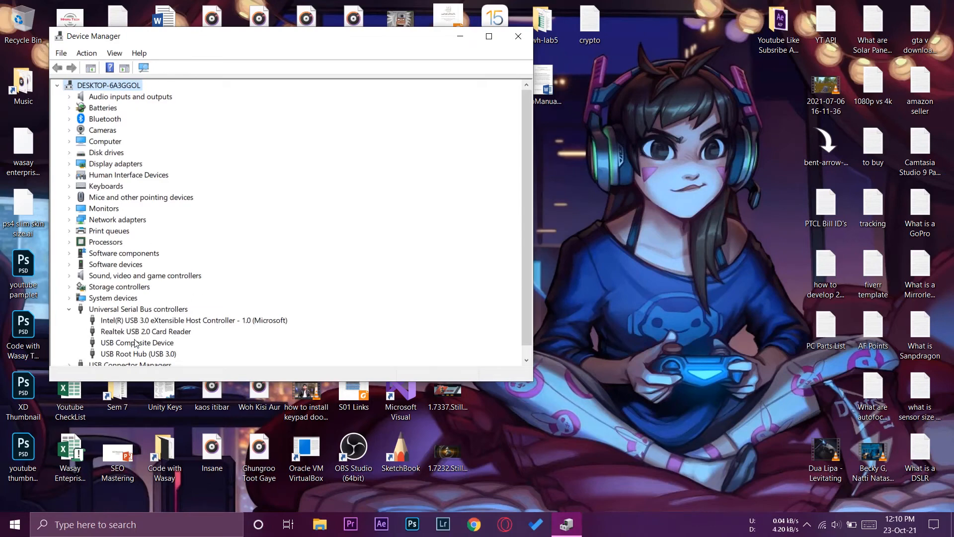
pyautogui.moveTo(600, 293)
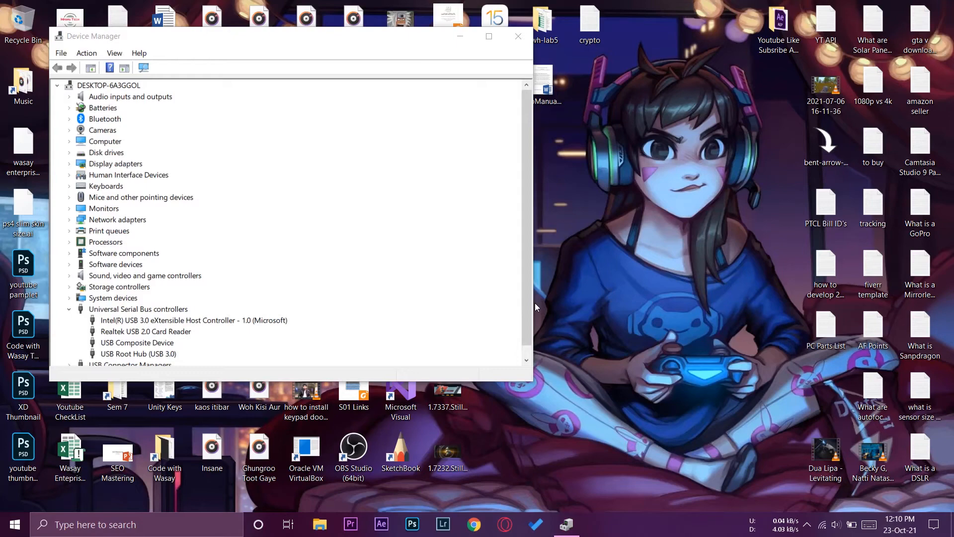
# Step: Open the WIN_PROX64_OFF19_EN_MAY2021 (H:) drive from This PC in File Explorer
pyautogui.click(319, 523)
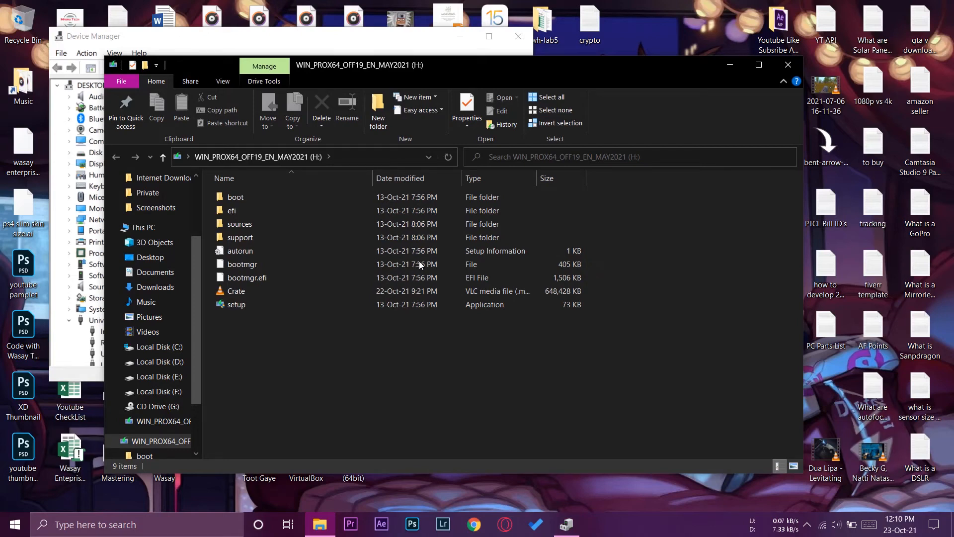
pyautogui.click(143, 227)
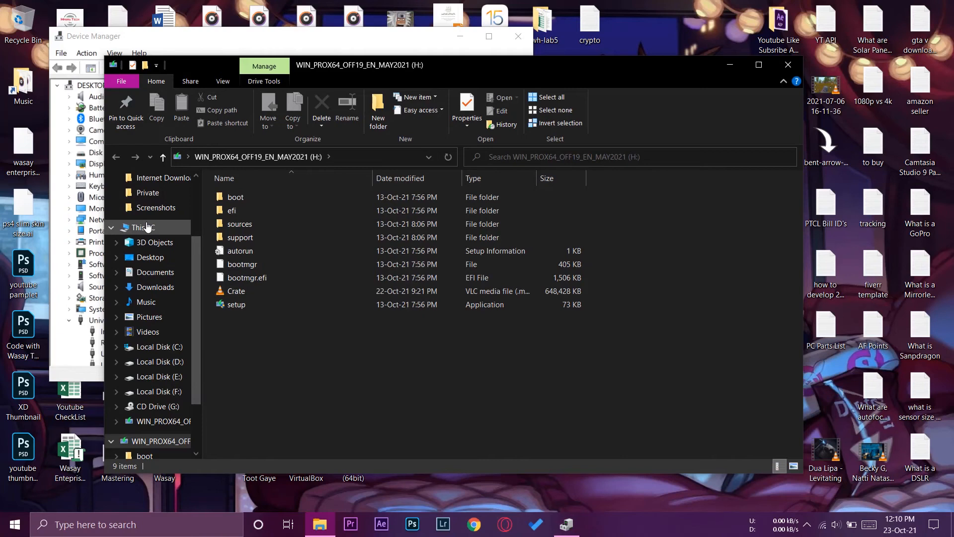
pyautogui.click(144, 227)
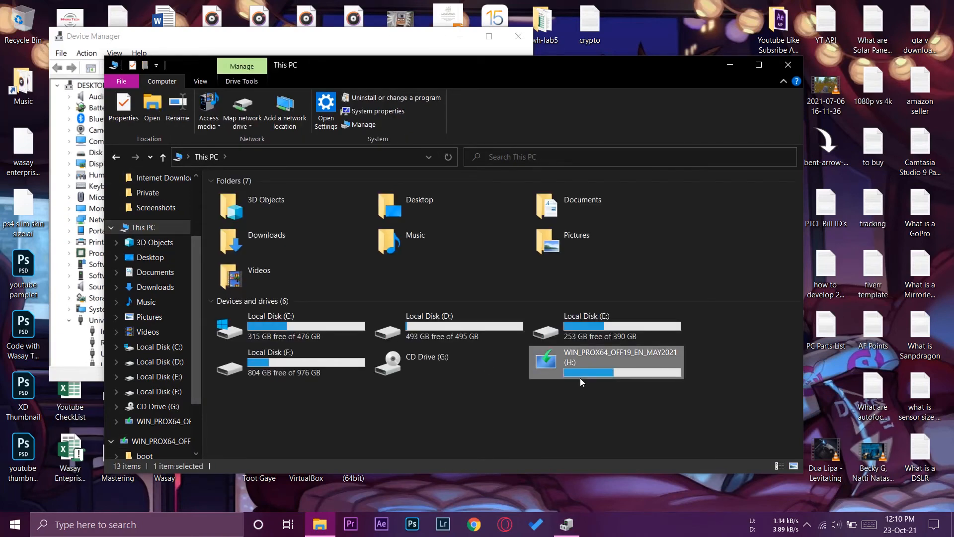
pyautogui.doubleClick(604, 361)
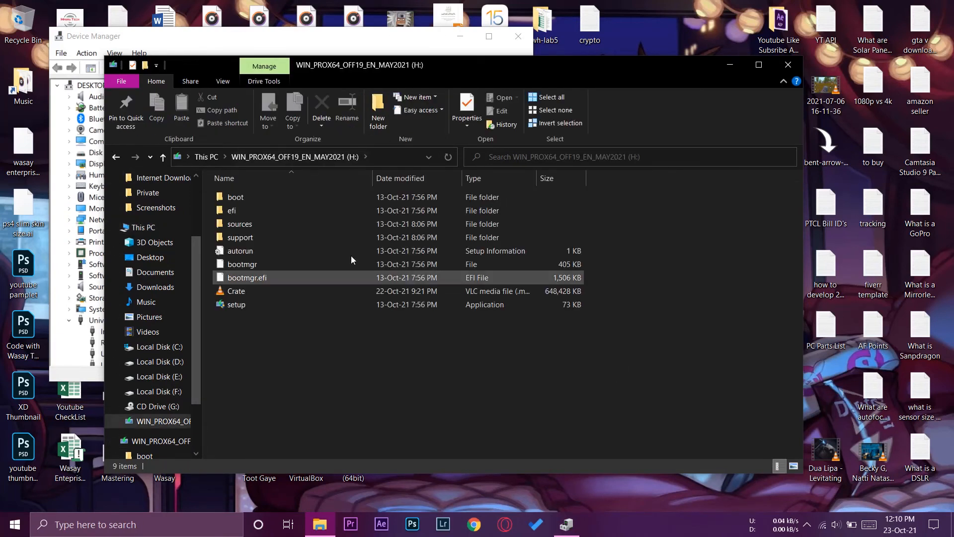